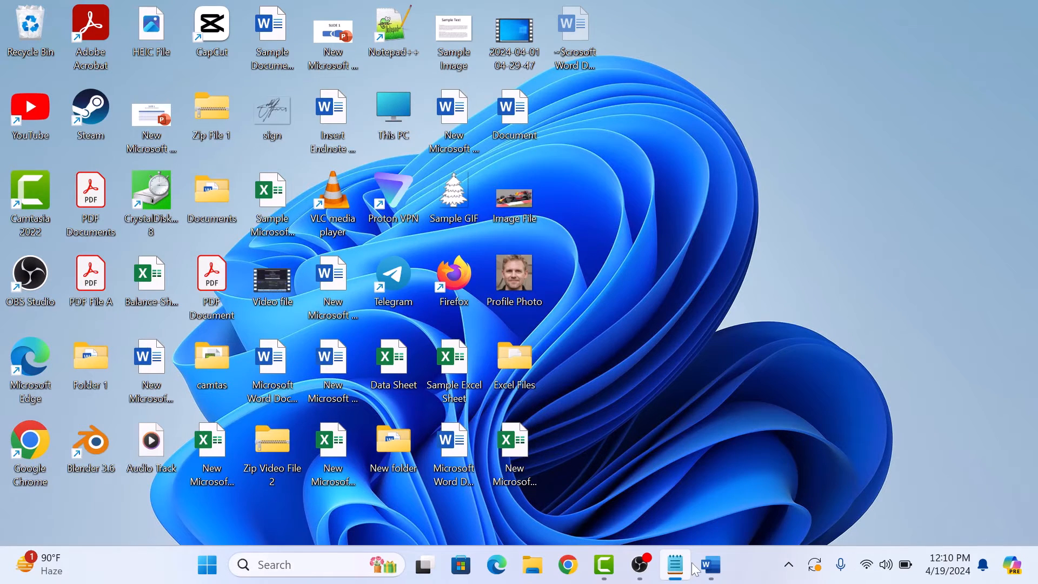
Step: Switch to the open Word document containing the Lorem Ipsum text
click(710, 565)
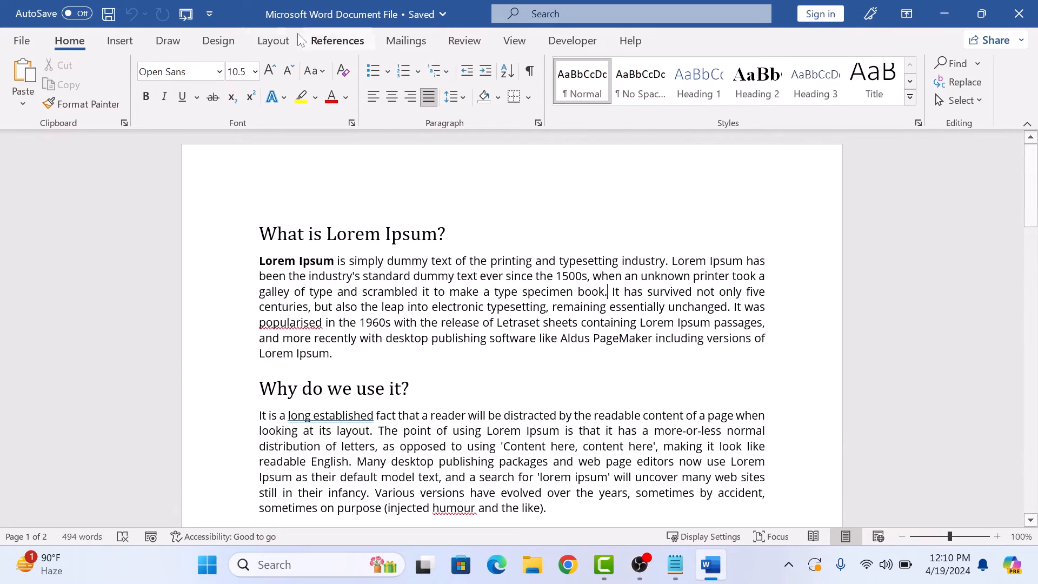
Step: Apply Continuous line numbering from the Layout ribbon to every line of the document
click(272, 41)
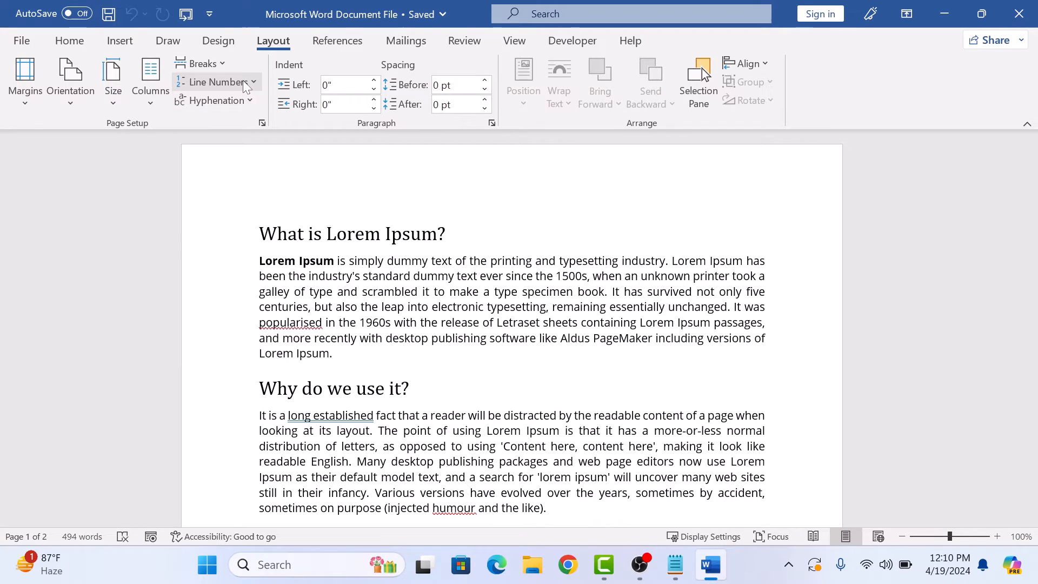
click(215, 82)
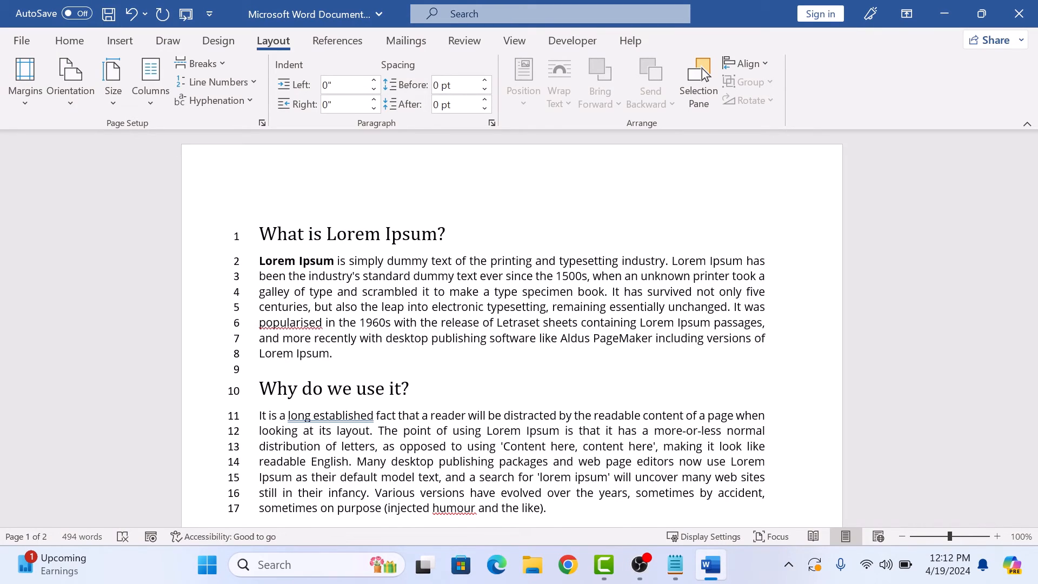
mouse_move(242, 106)
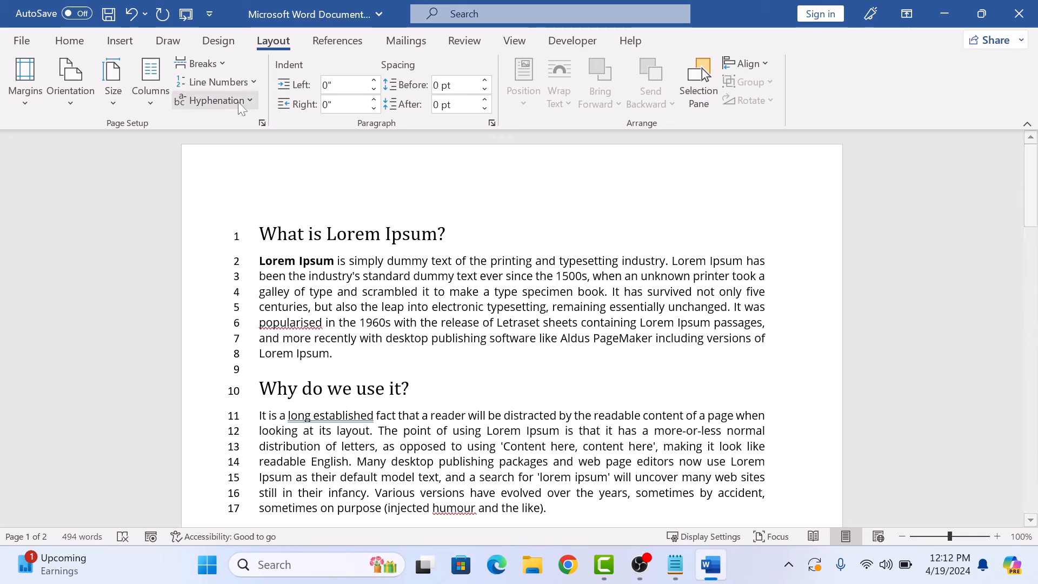
Step: Suppress line numbers for the first body paragraph so the second heading becomes line 3
click(215, 82)
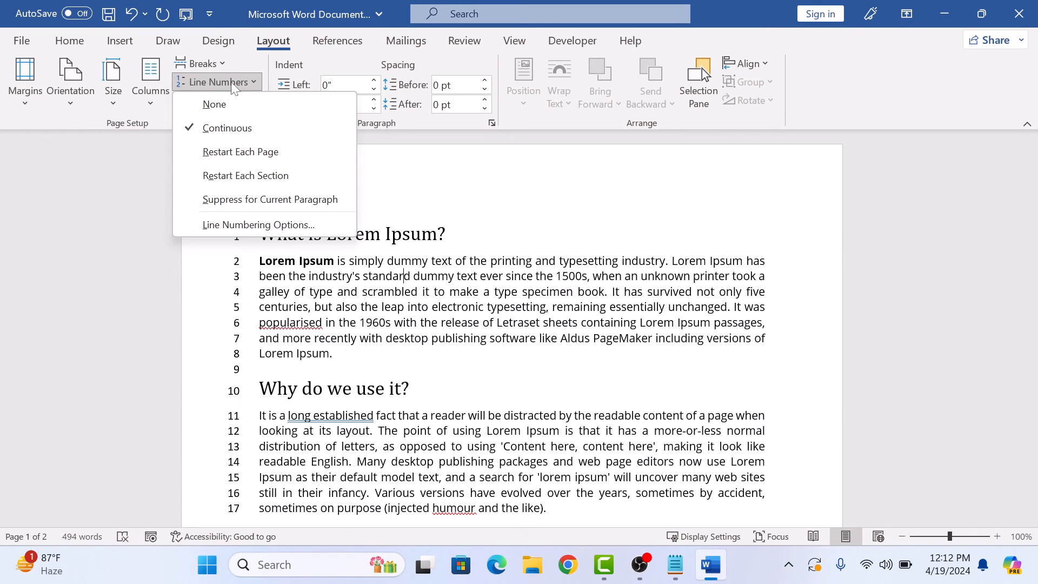
mouse_move(285, 201)
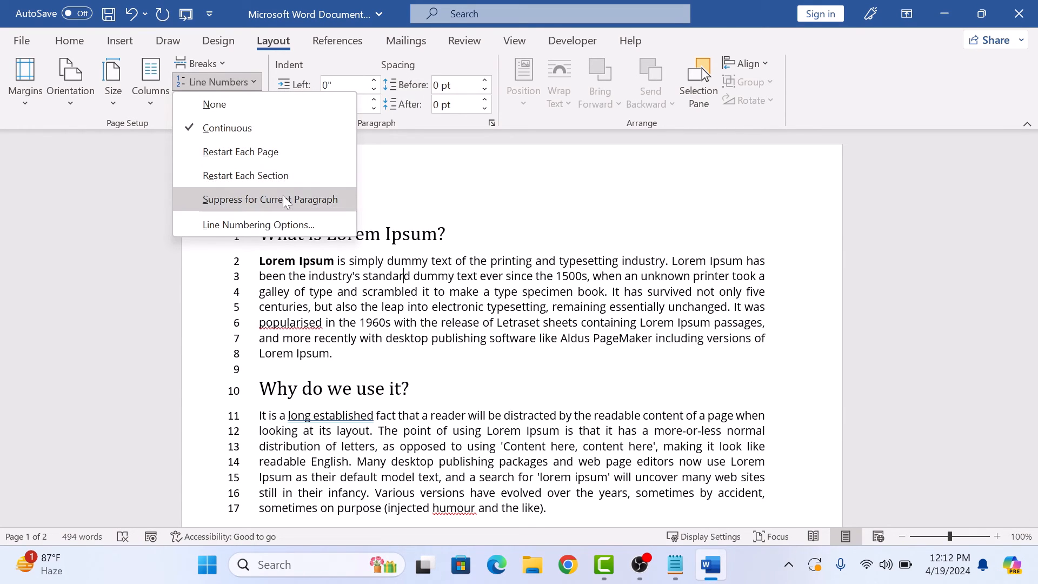
click(270, 199)
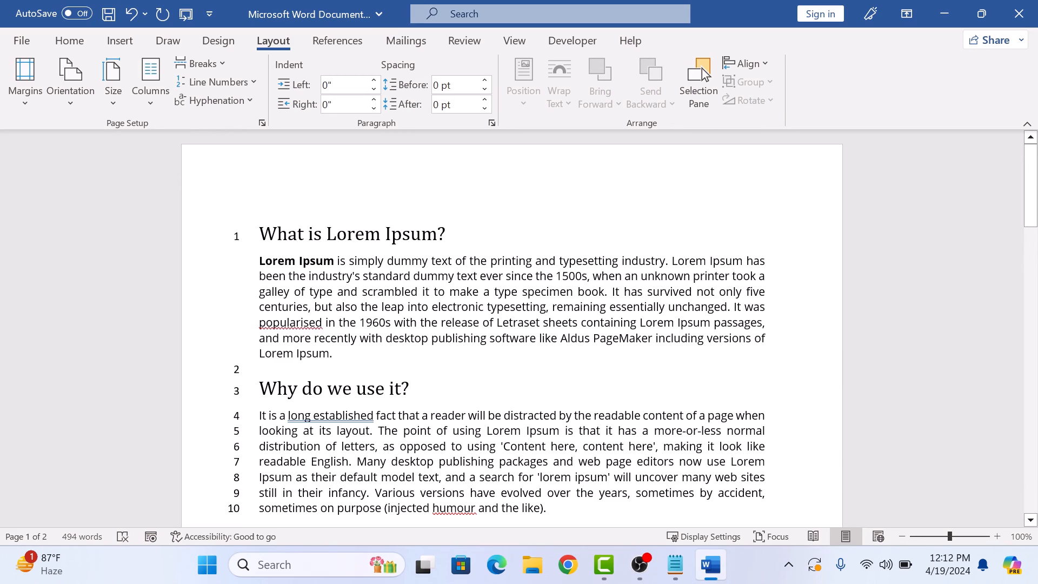